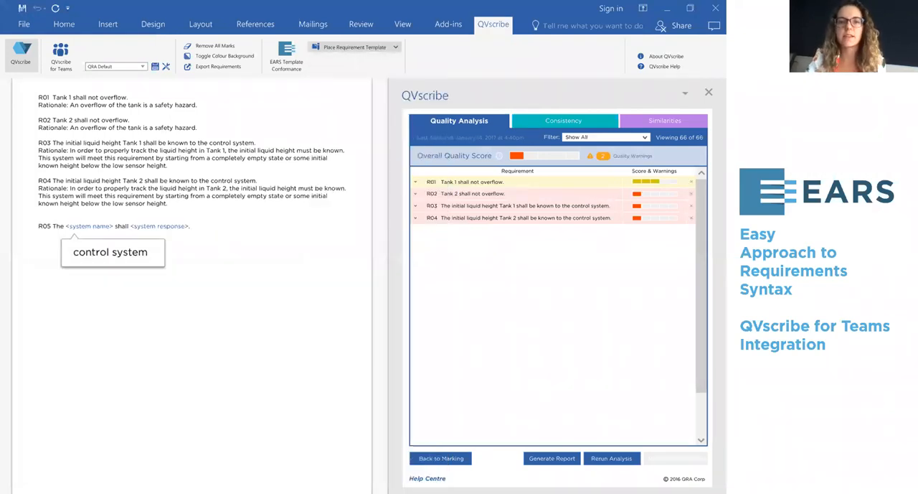
- Replace the R05 template placeholders with 'The control system shall prevent engine overspeed.'
left_click(361, 47)
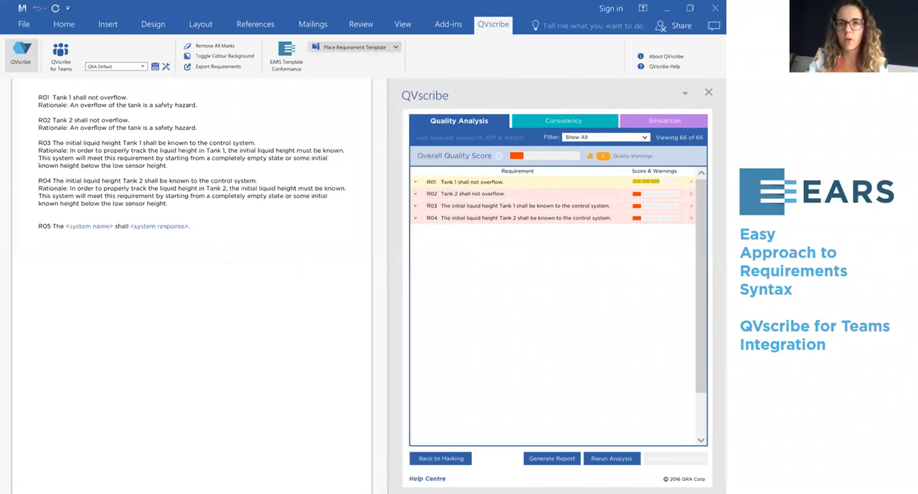
type("The control system shall prevent engine overspeed.")
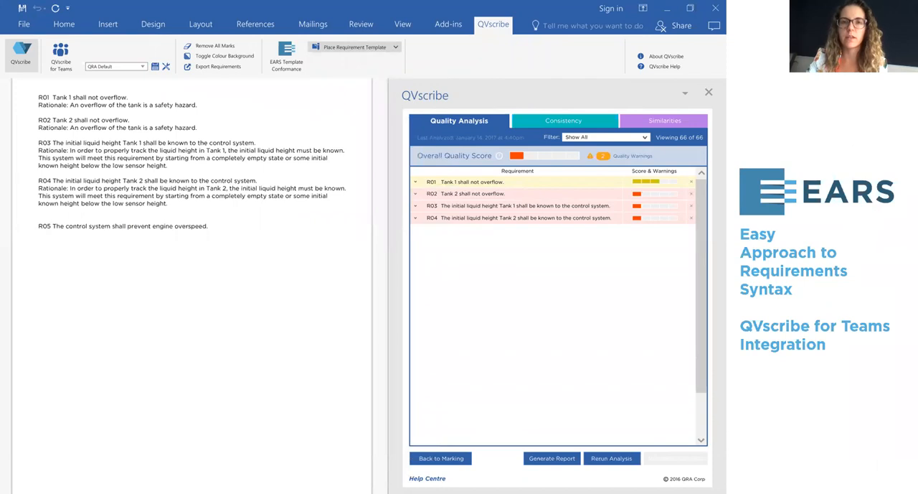